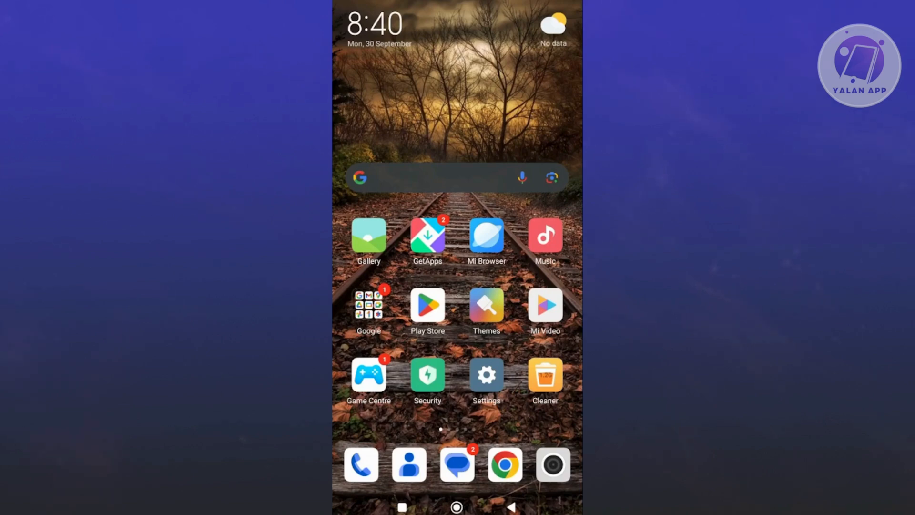
Step: Launch Chrome from the home screen to search for Ooredoo eSIM activation
click(505, 464)
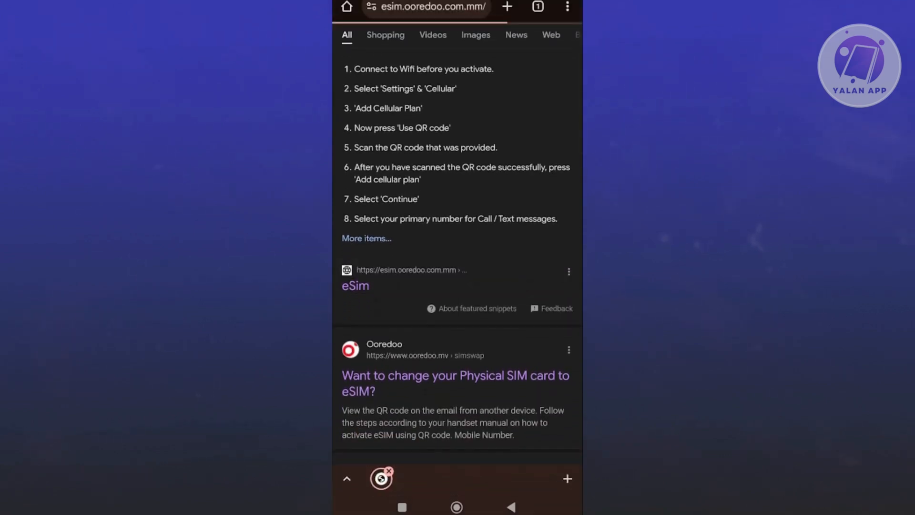
Step: Open the Ooredoo eSim page and expand the FAQ 'How to activate your e-SIM with QR code'
click(355, 286)
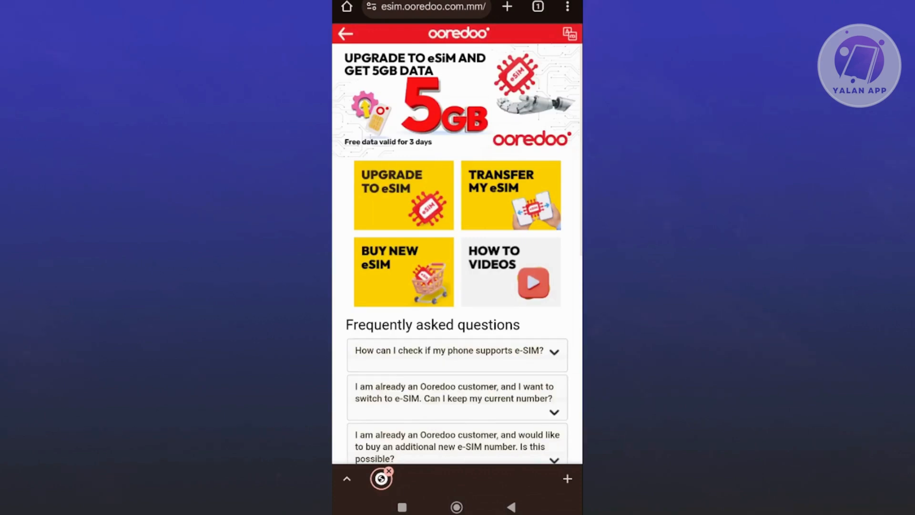
scroll(down, 3)
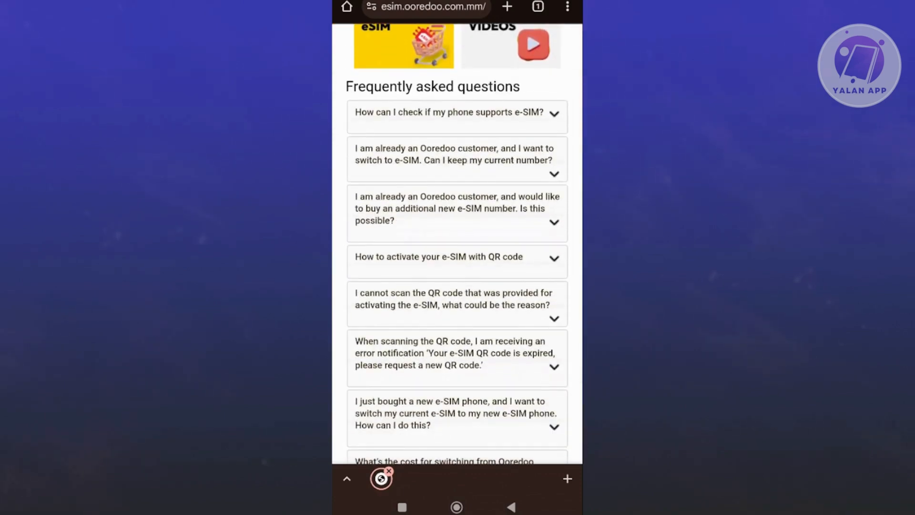
click(457, 256)
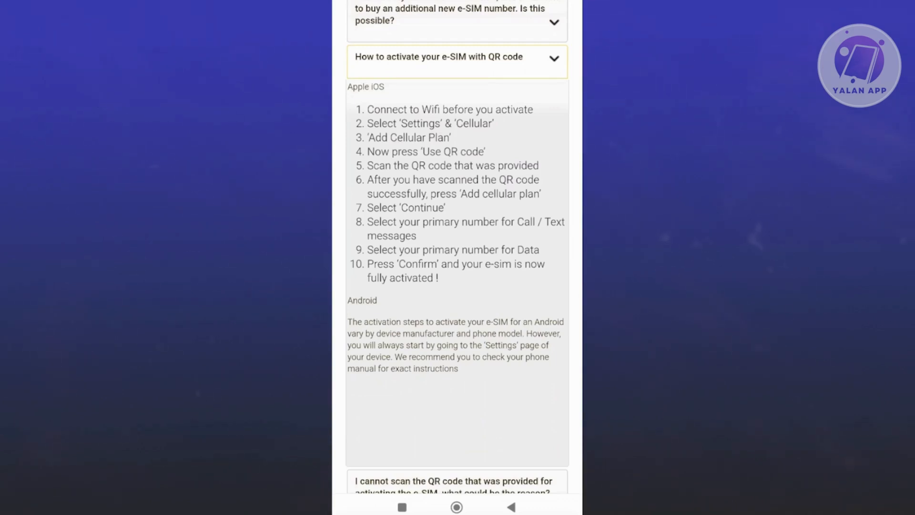
Step: Exit the Chrome instructions page and launch the Settings app
click(448, 397)
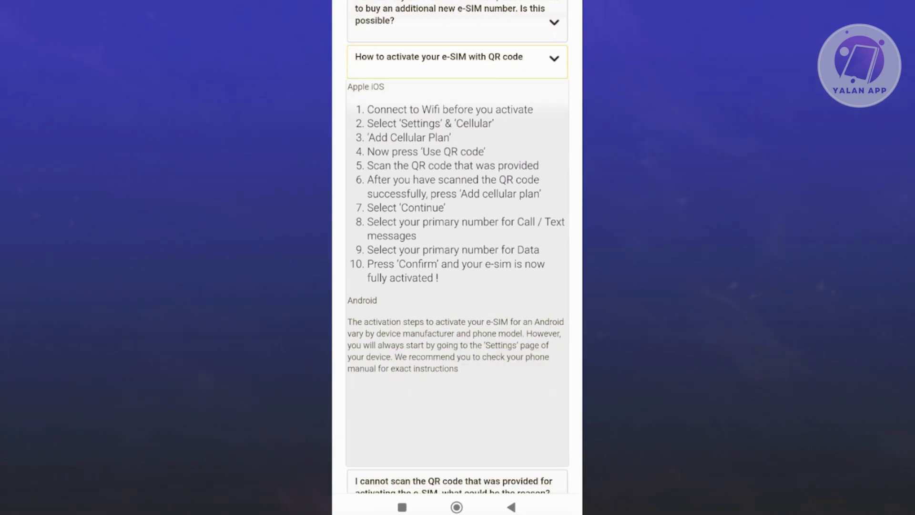
click(457, 507)
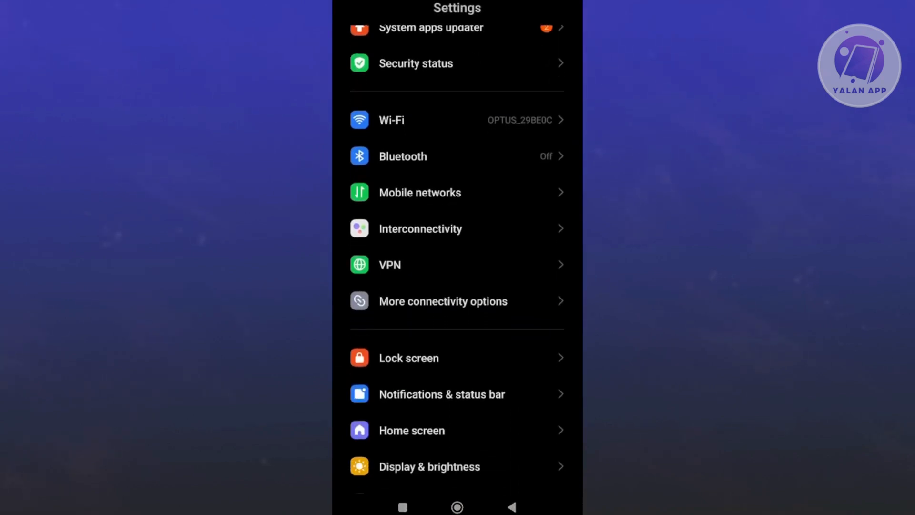
Step: Go to Mobile networks in Settings
click(419, 192)
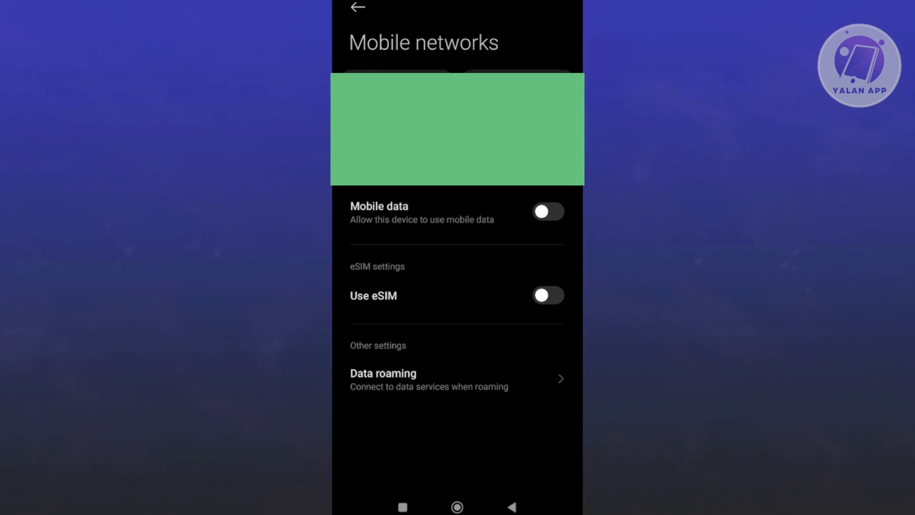
Step: Switch on Use eSIM, confirm the SIM 2 deactivation warning, and choose Add eSIM
click(548, 295)
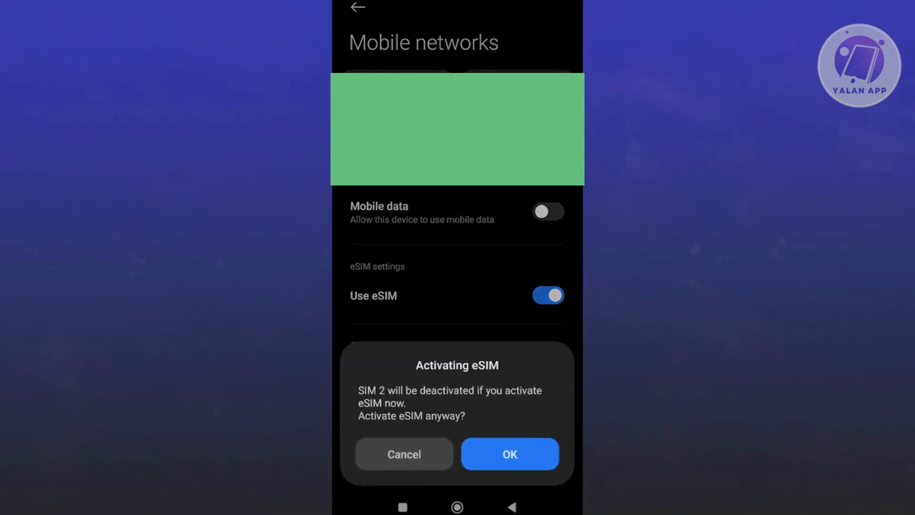
click(509, 454)
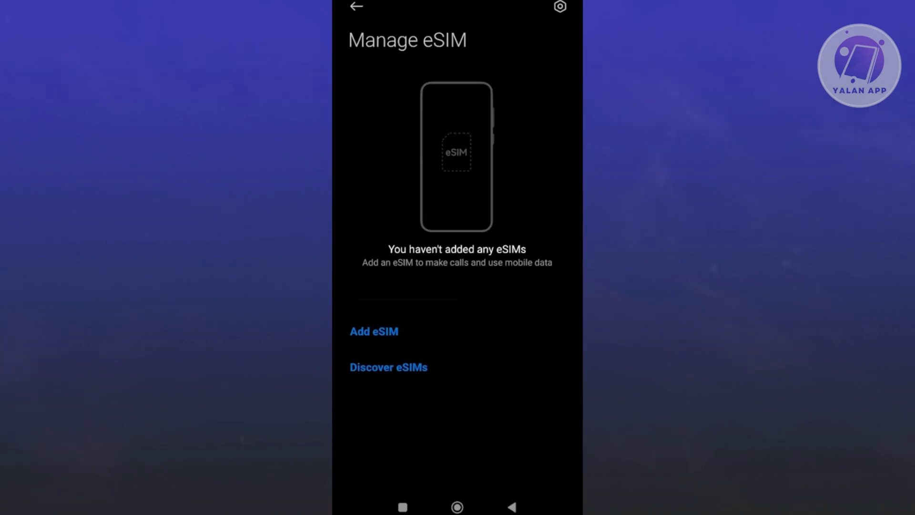
click(374, 331)
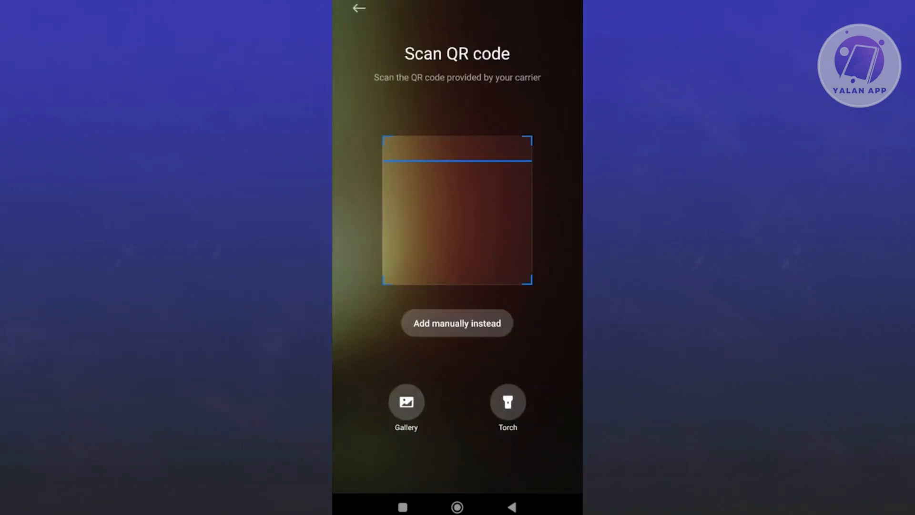